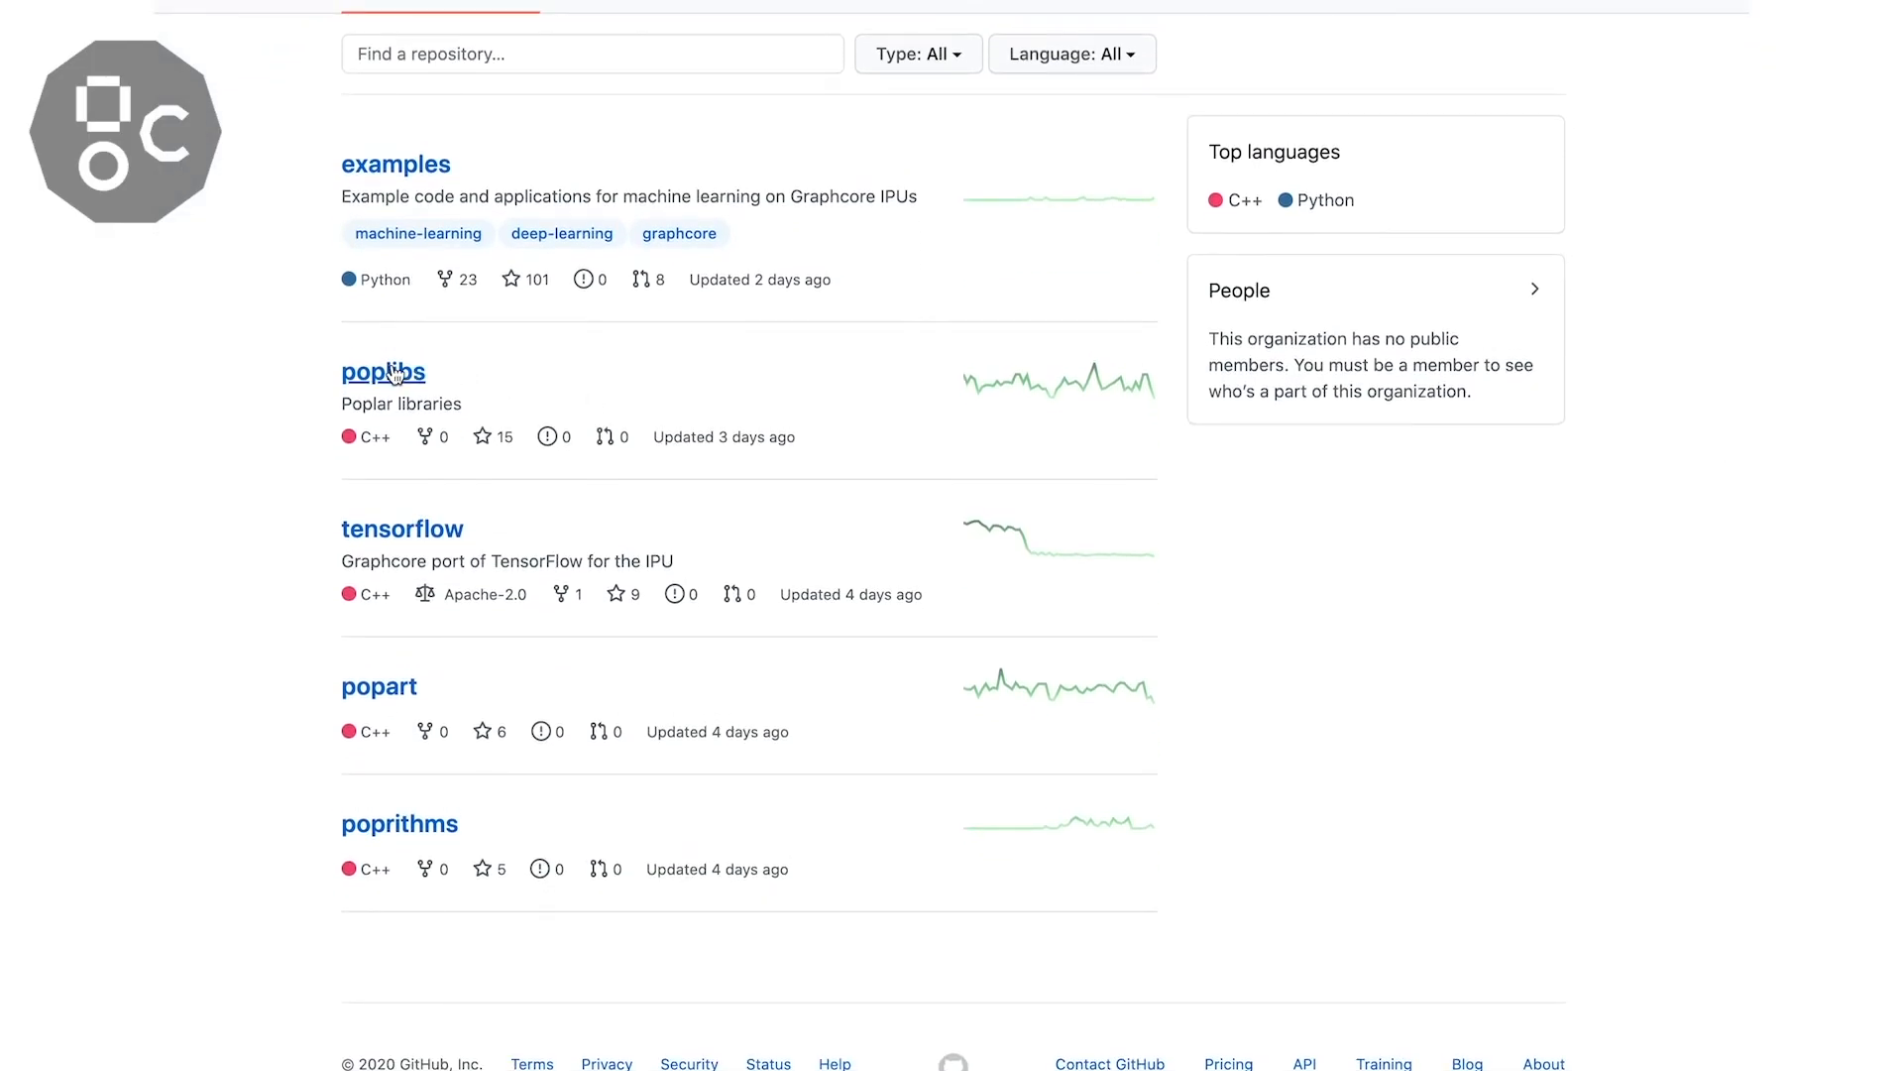
- Open the graphcore poplibs repository and browse its tools folder file list
{"action": "left_click", "coordinate": [384, 372]}
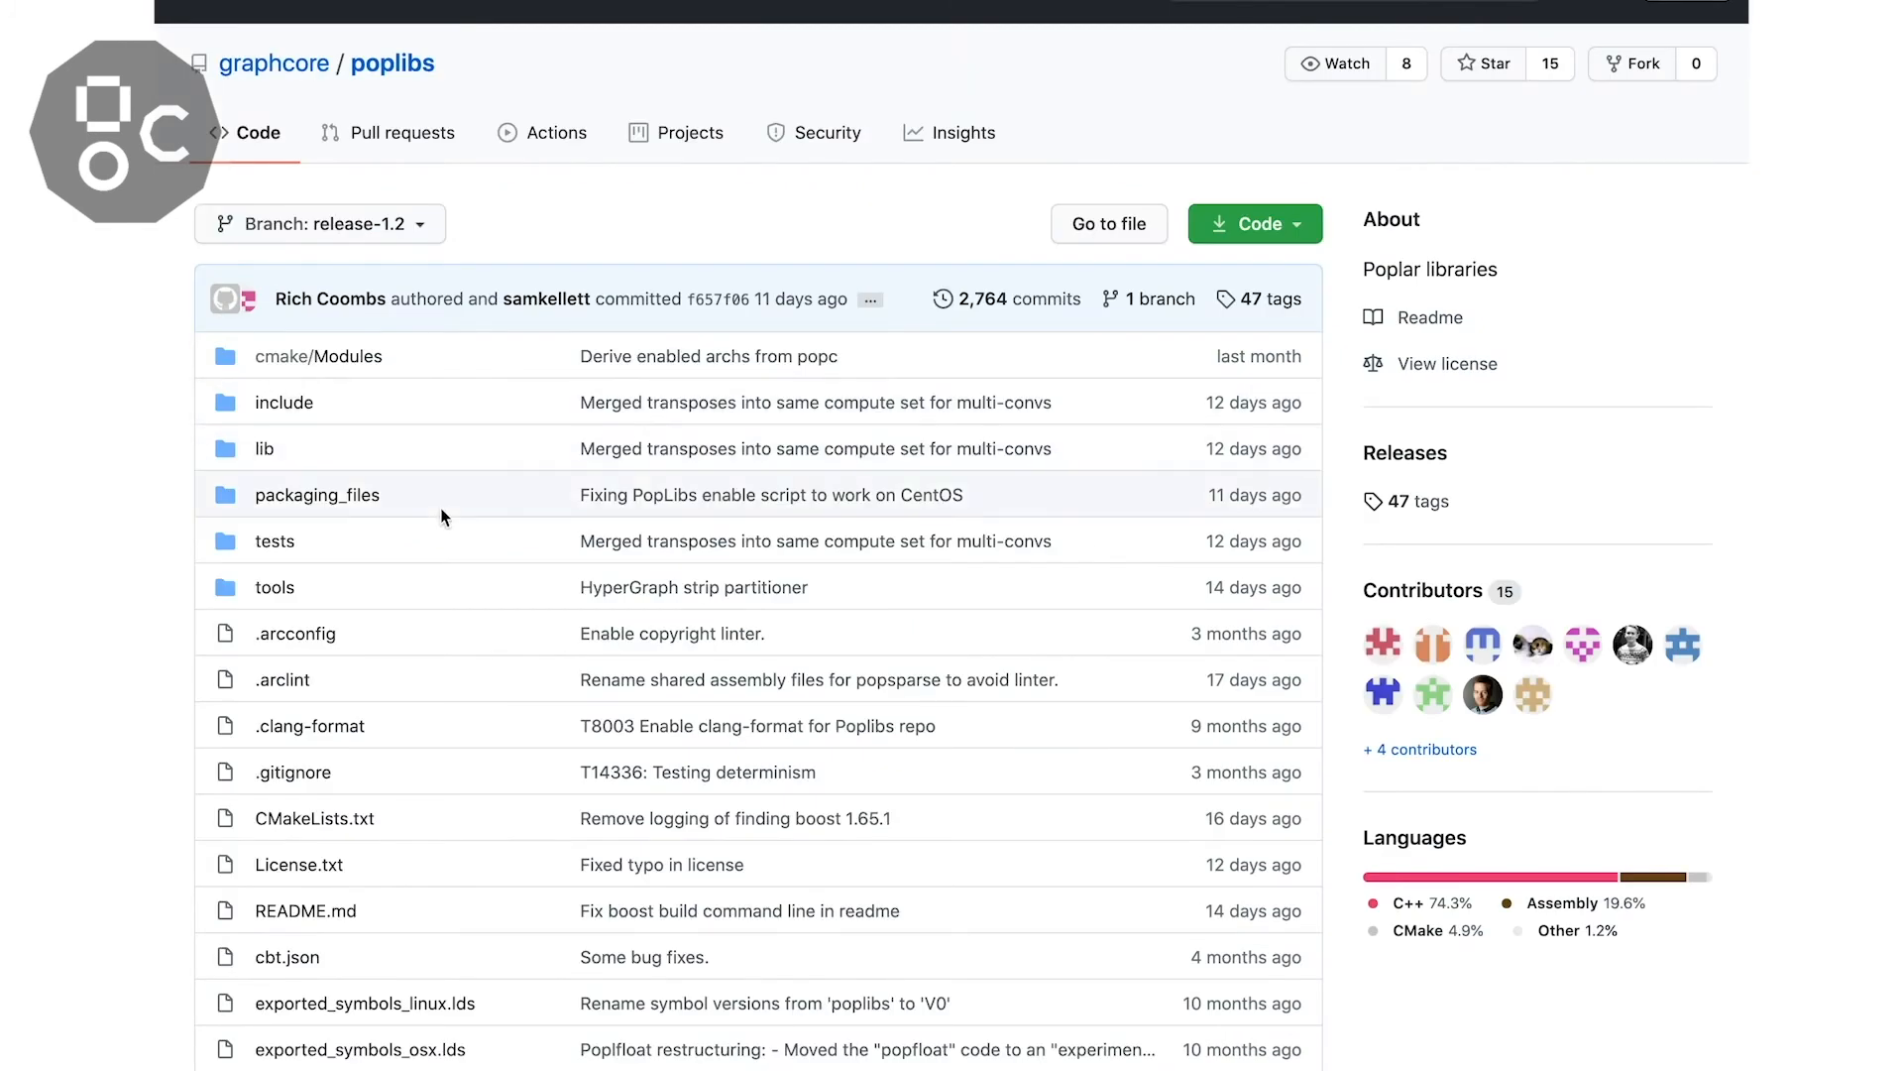
{"action": "mouse_move", "coordinate": [274, 588]}
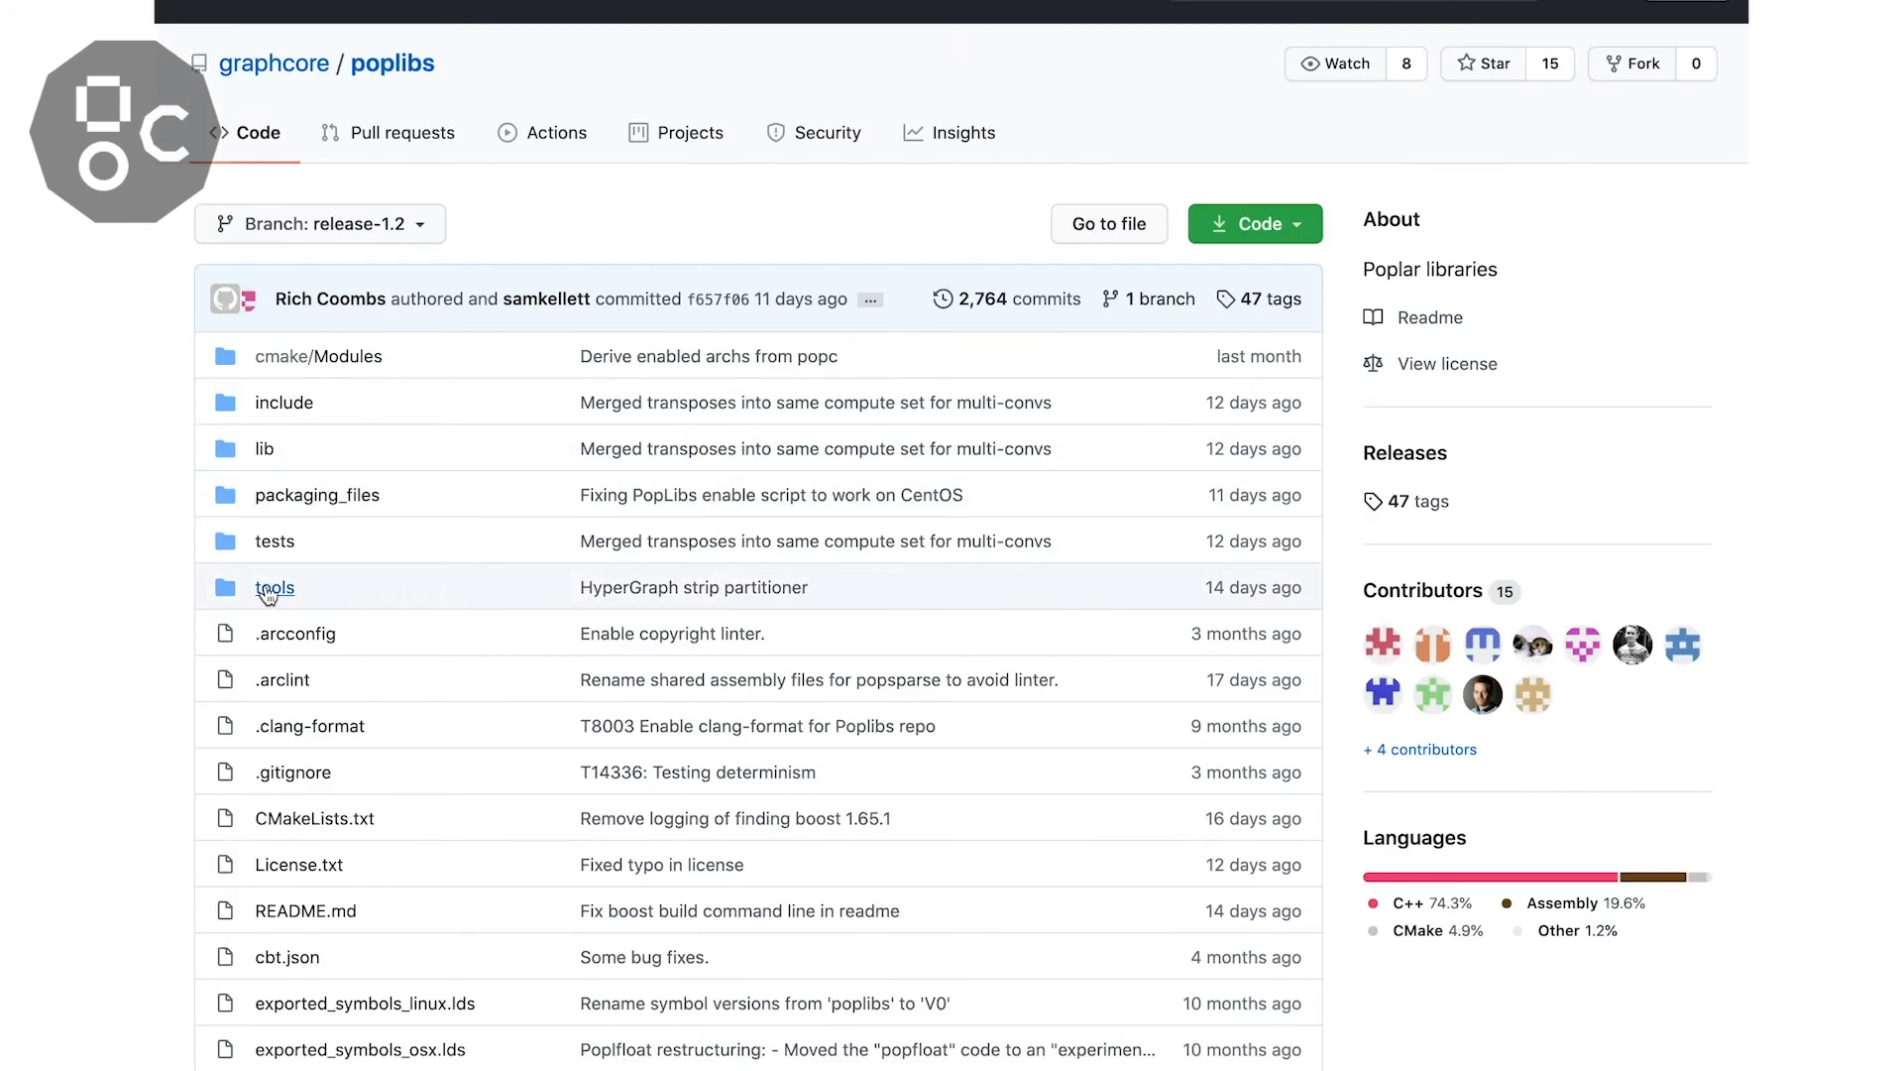
{"action": "left_click", "coordinate": [275, 586]}
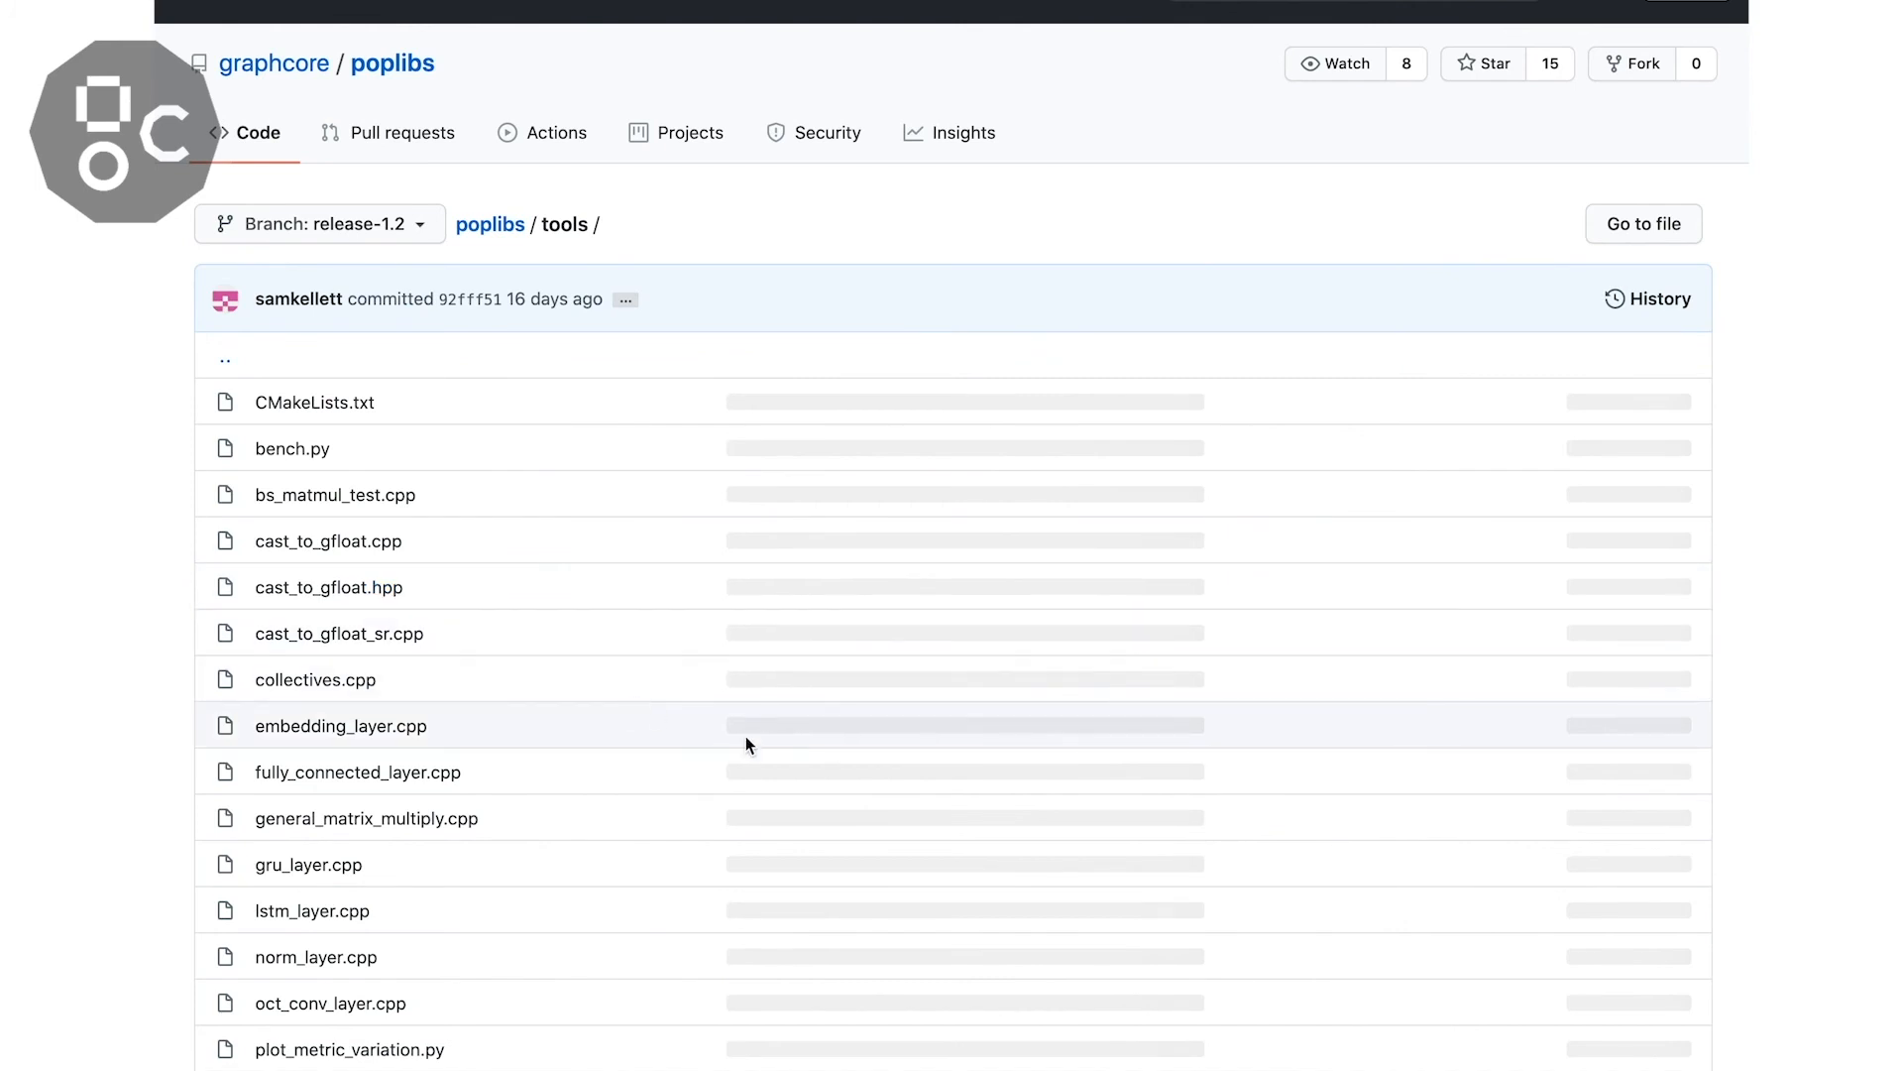
{"action": "scroll", "scroll_direction": "down", "scroll_amount": 3}
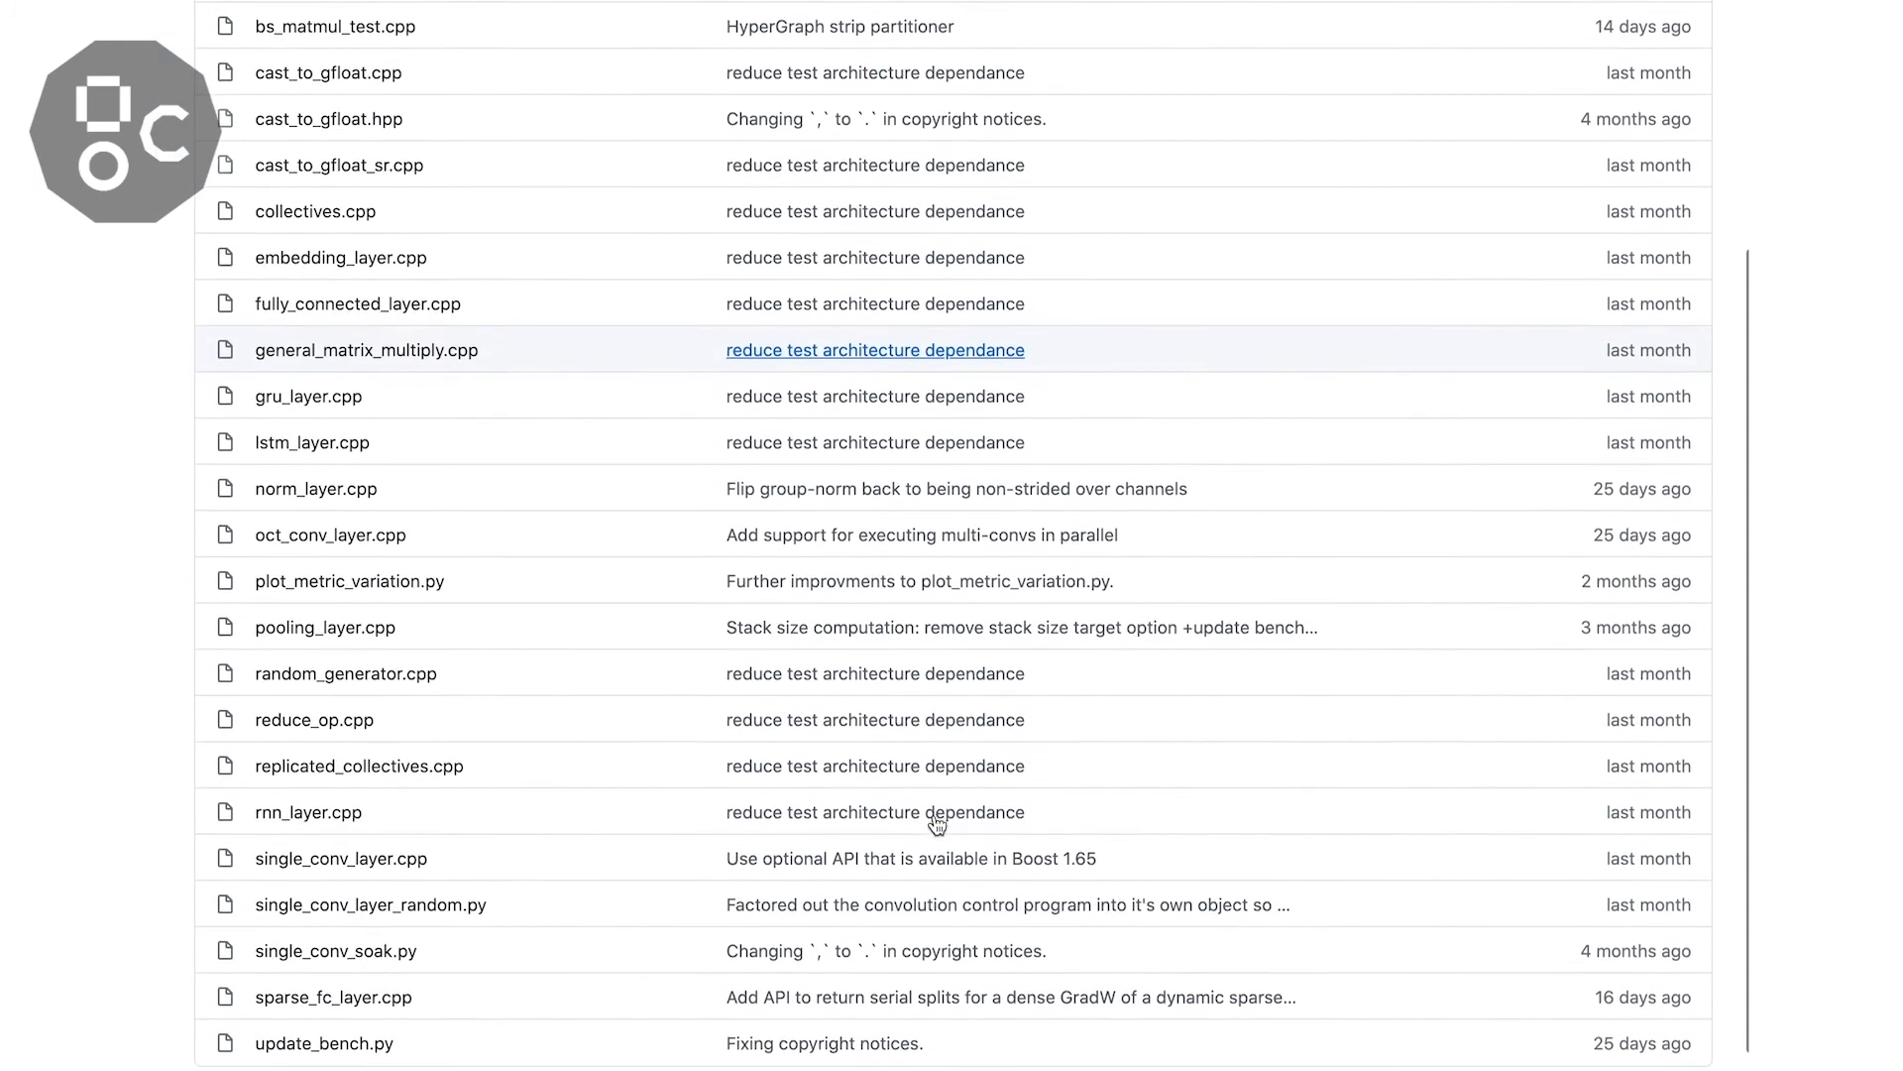